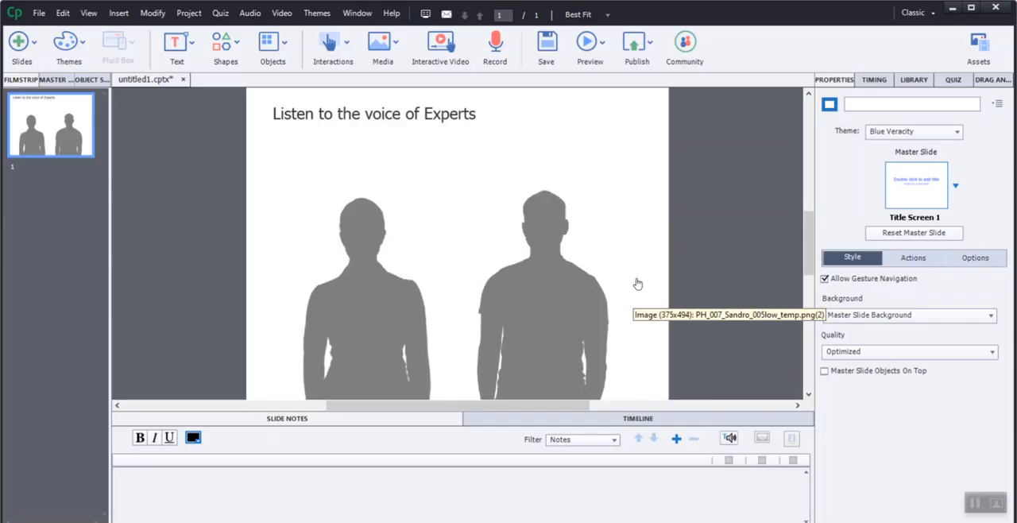
mouse_move(574, 118)
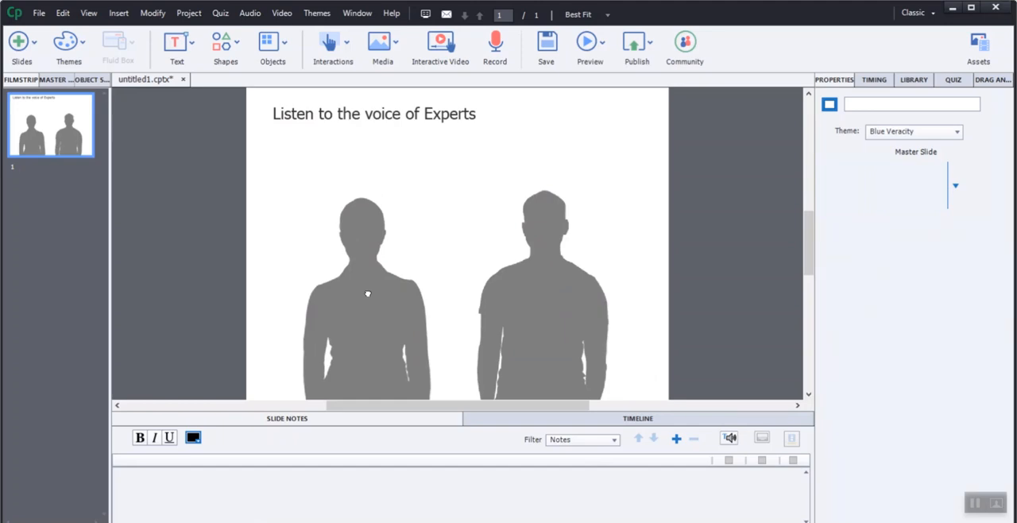
- Review the woman's grey default state and how its contrast setting greys the photo
click(367, 294)
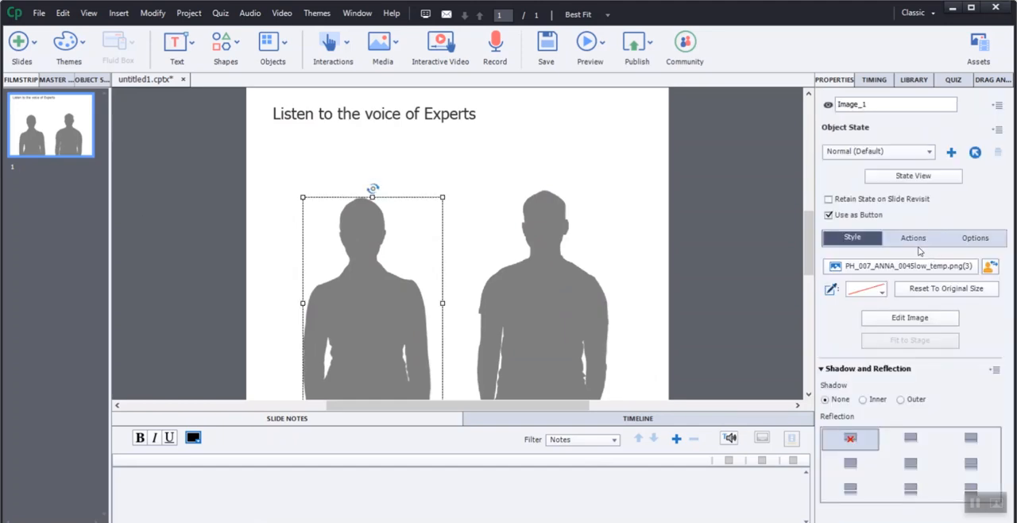
click(913, 176)
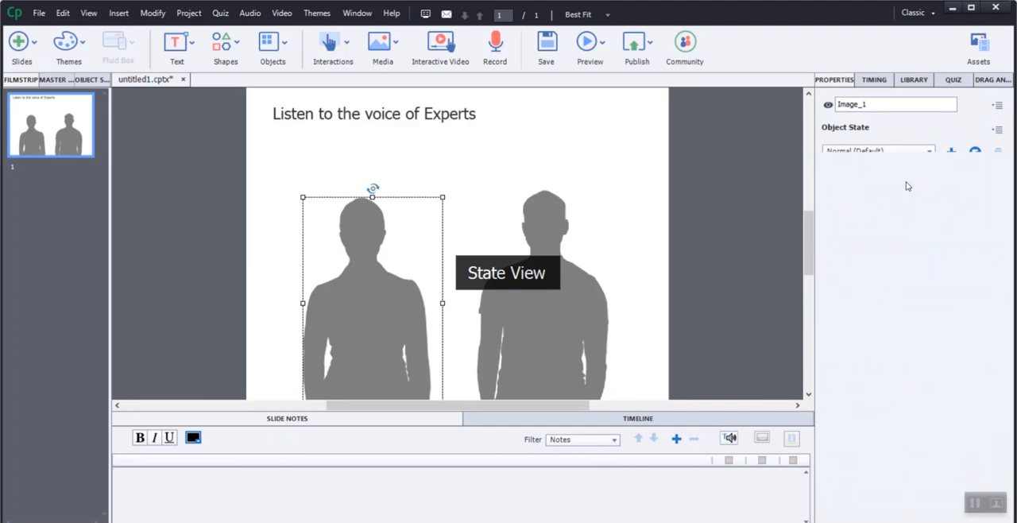
click(506, 272)
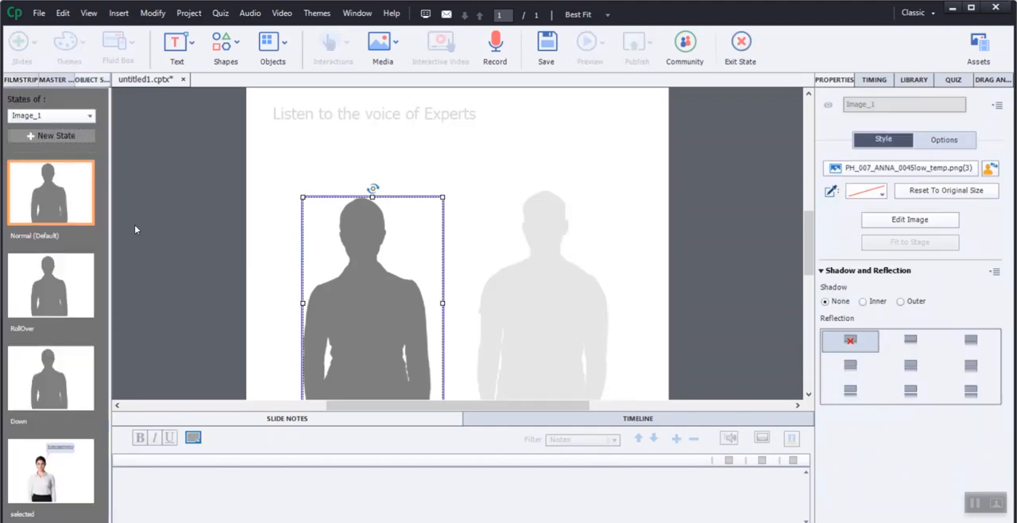
mouse_move(382, 353)
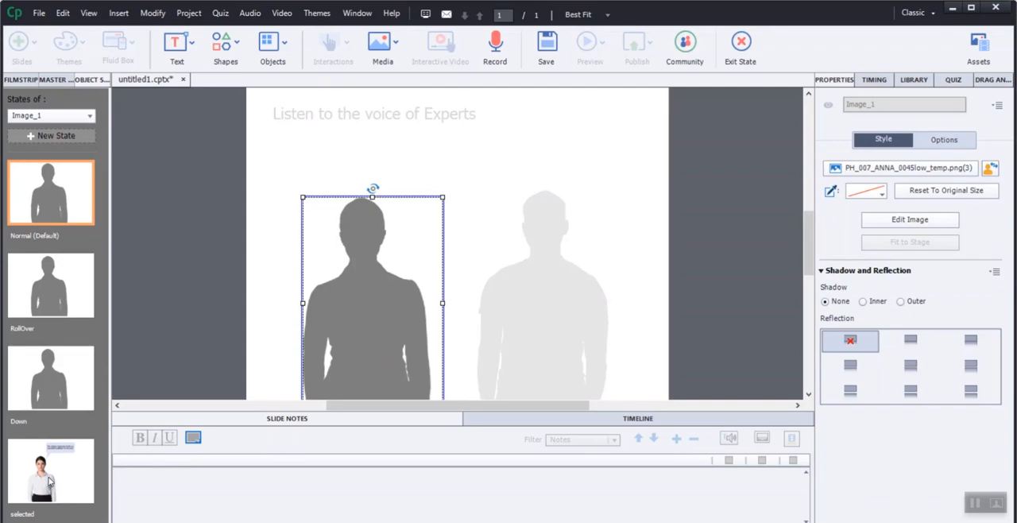
click(909, 219)
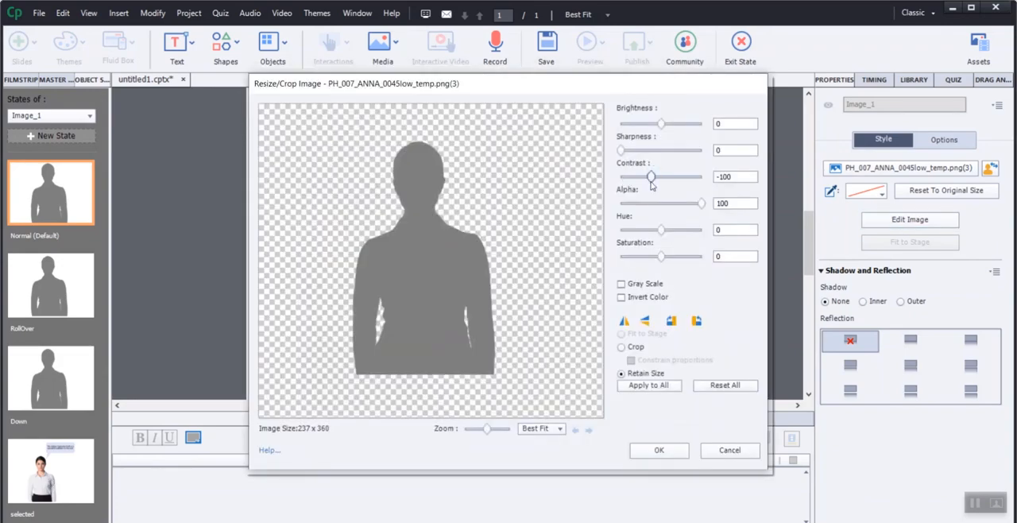
drag(620, 176, 651, 177)
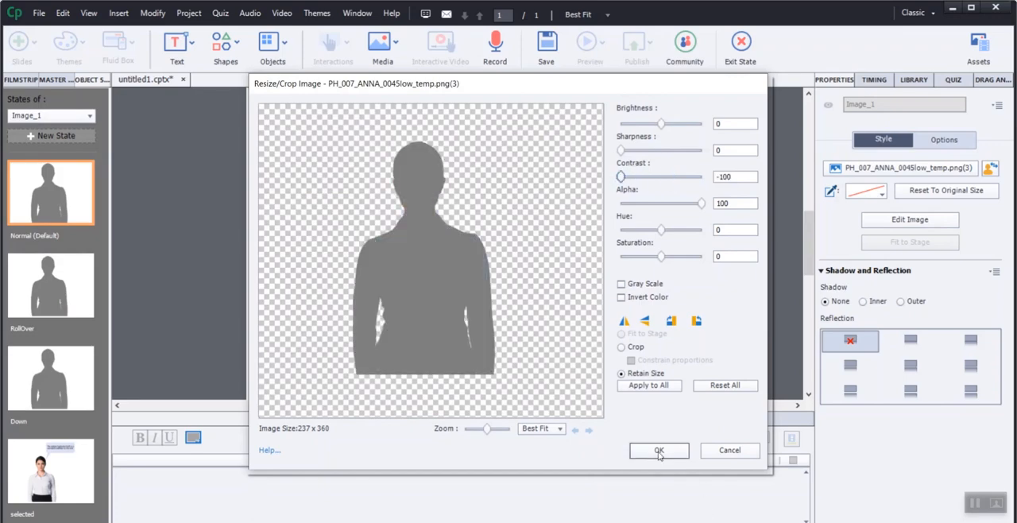
click(658, 451)
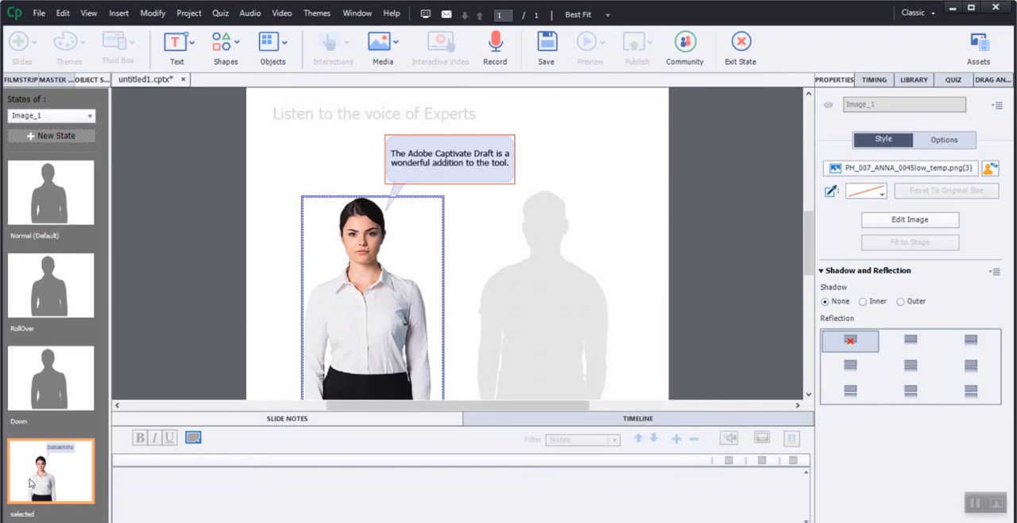
mouse_move(390, 280)
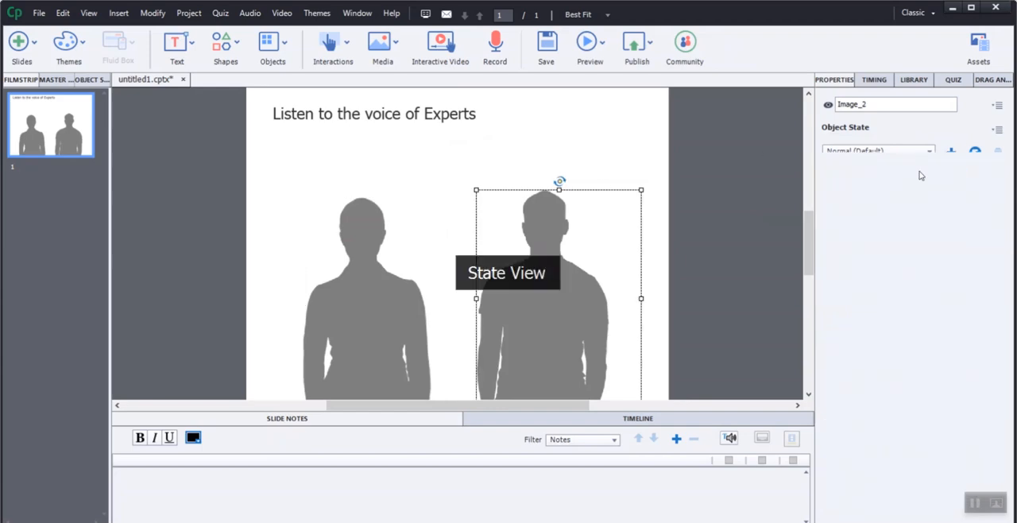
- Adjust the man's silhouette contrast to reveal the colour photo, then back to grey
click(507, 272)
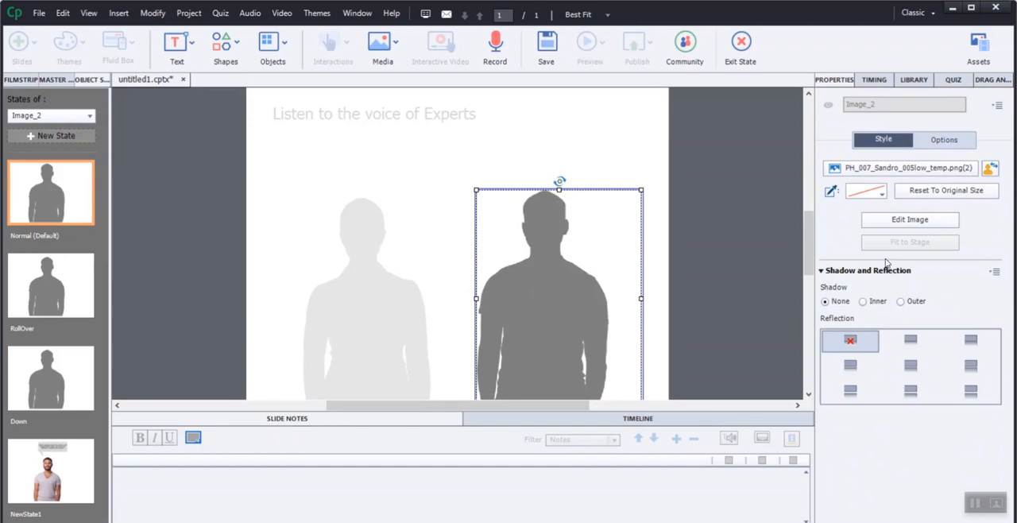
click(910, 219)
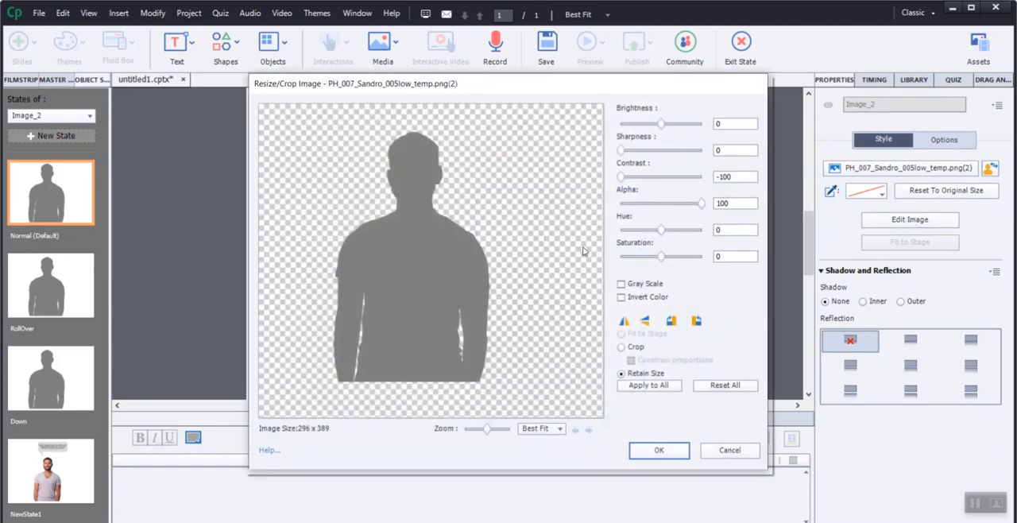
mouse_move(625, 183)
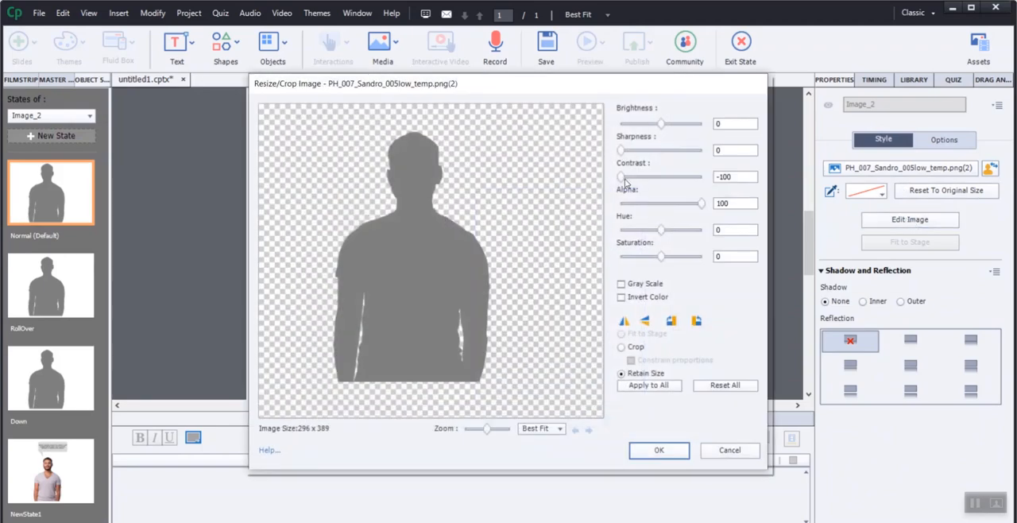
drag(621, 176, 651, 176)
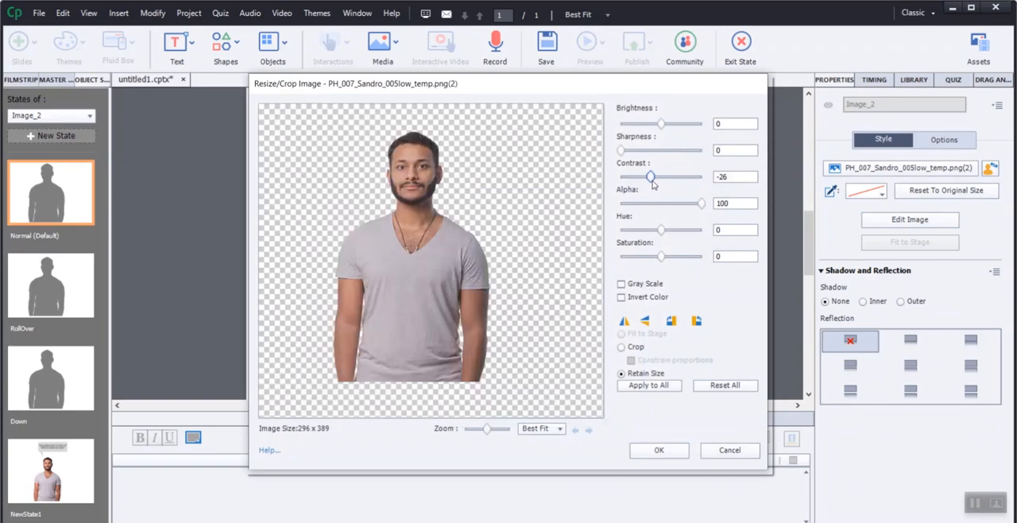
drag(650, 176, 620, 176)
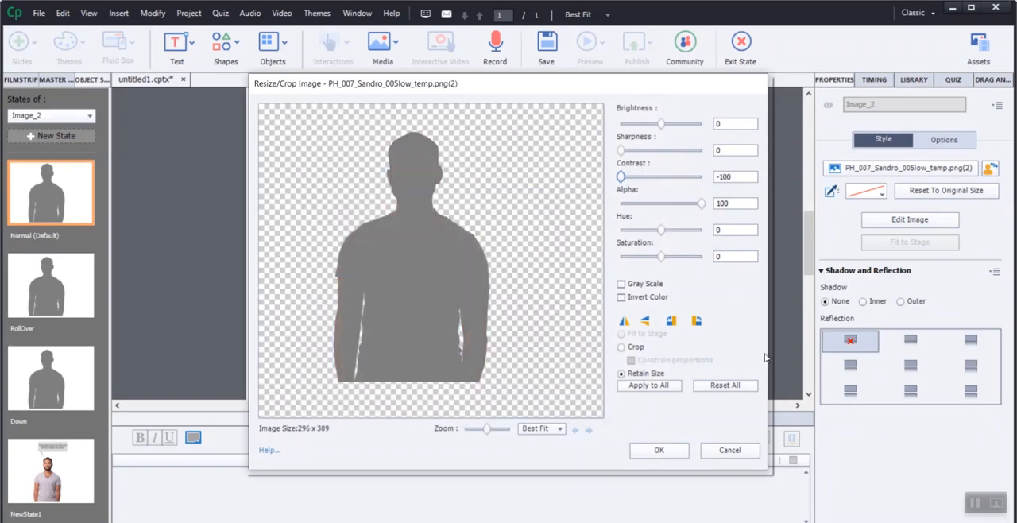
click(659, 450)
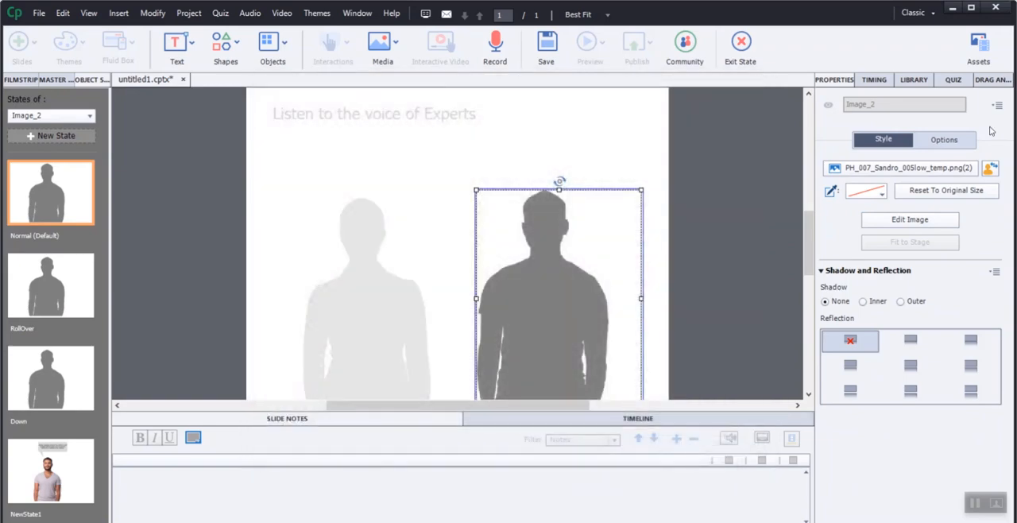
- Inspect the man's NewState1 colour photo and speech callout, then exit state editing
click(51, 470)
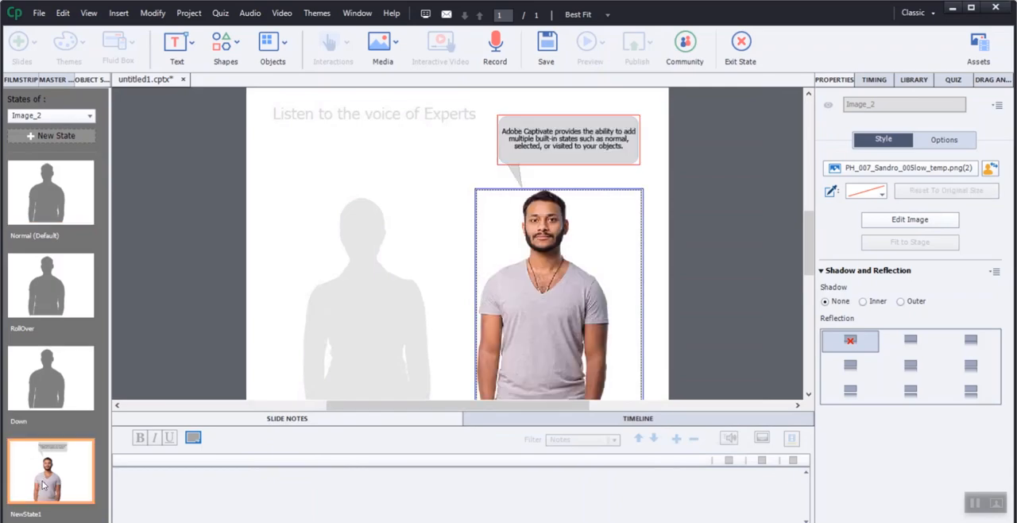
mouse_move(910, 220)
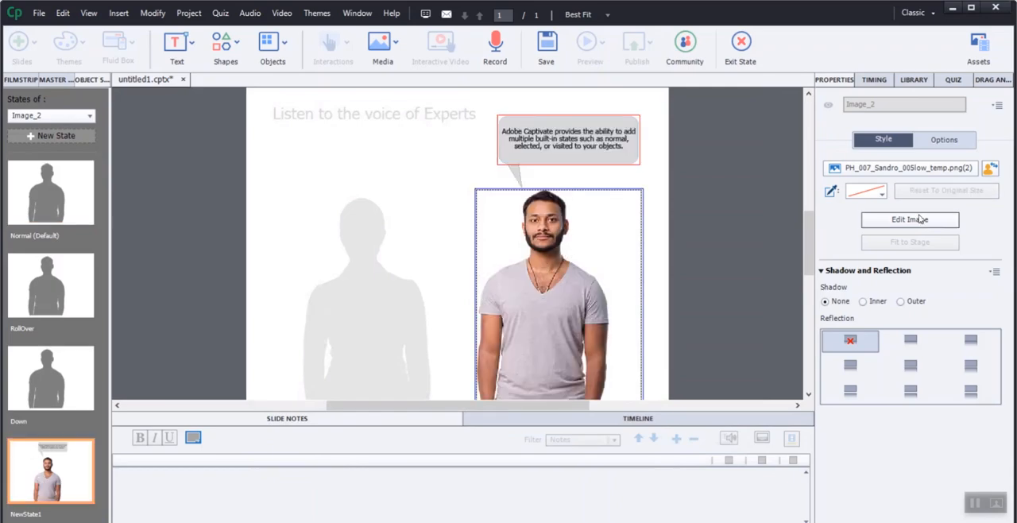
click(910, 219)
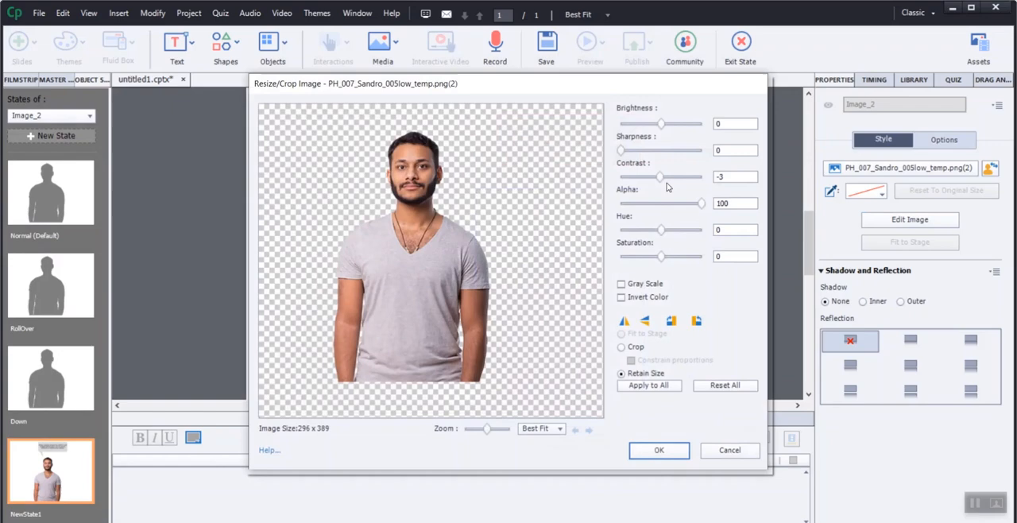
click(659, 450)
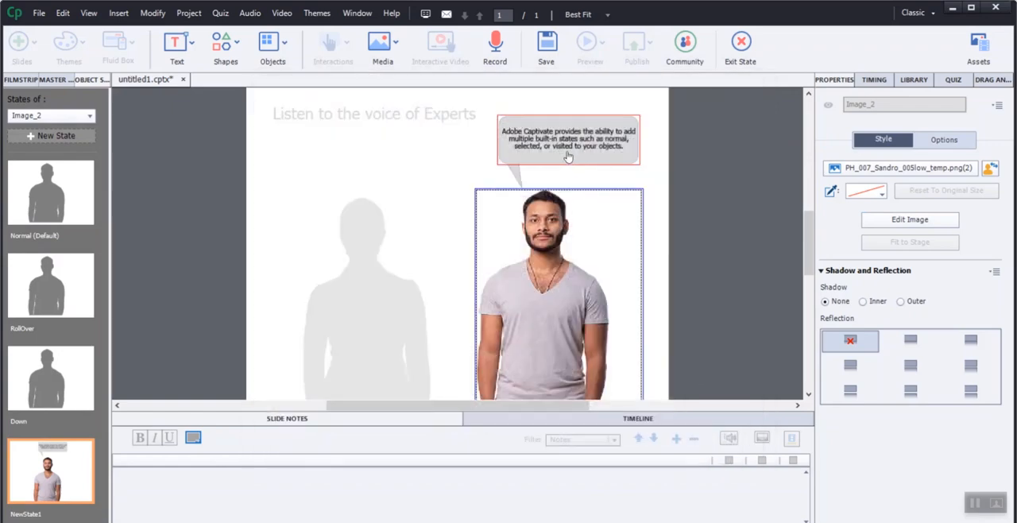
click(568, 139)
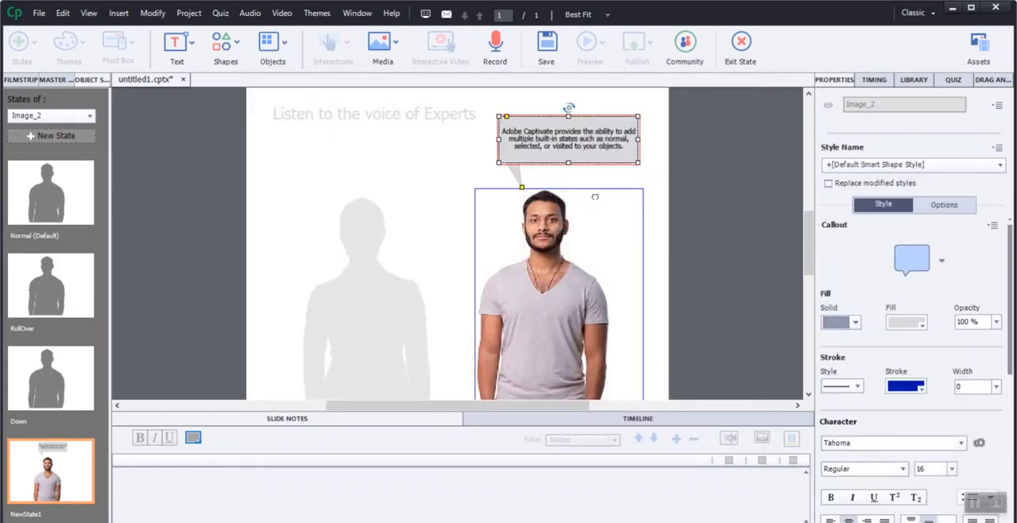
click(558, 295)
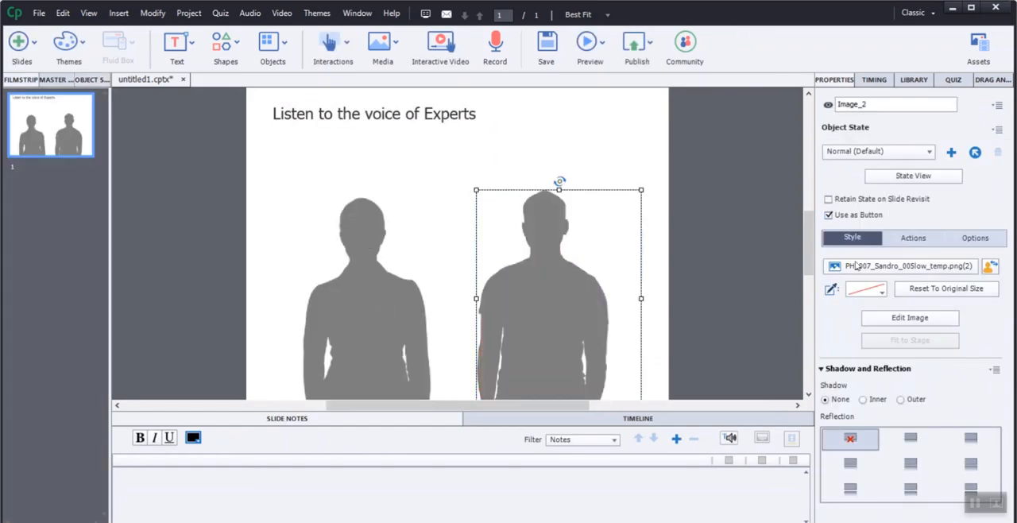
- Review Image_1's on-click advanced action 1, then select the right silhouette Image_2
click(366, 287)
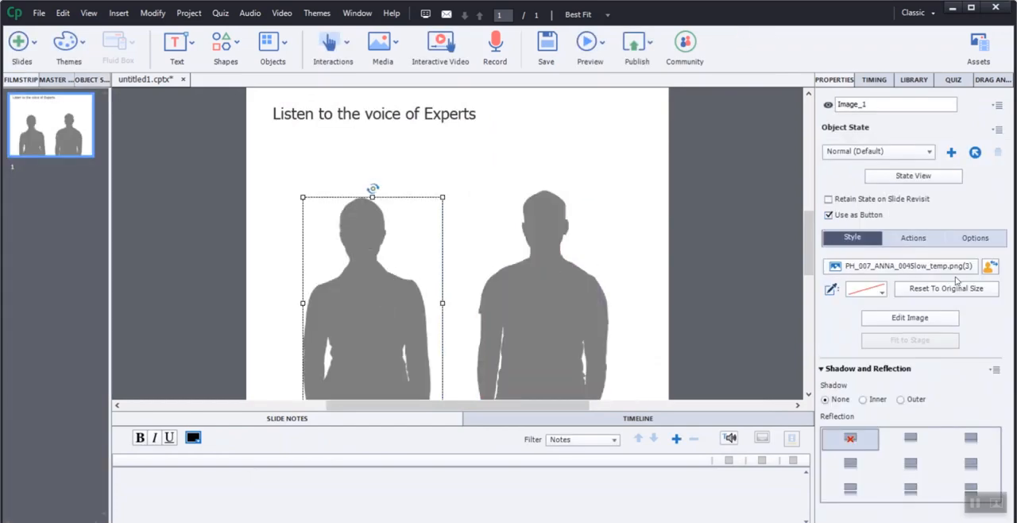
click(913, 237)
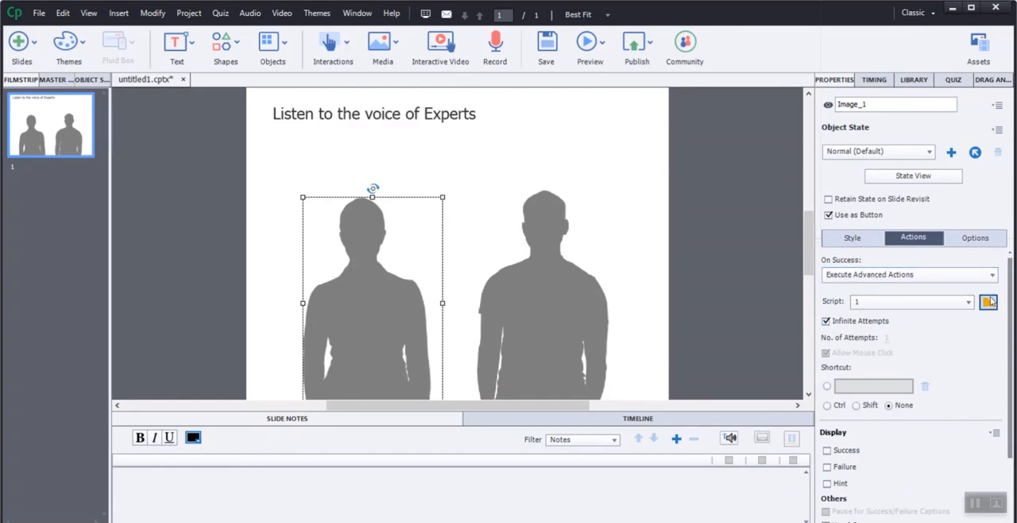
click(988, 301)
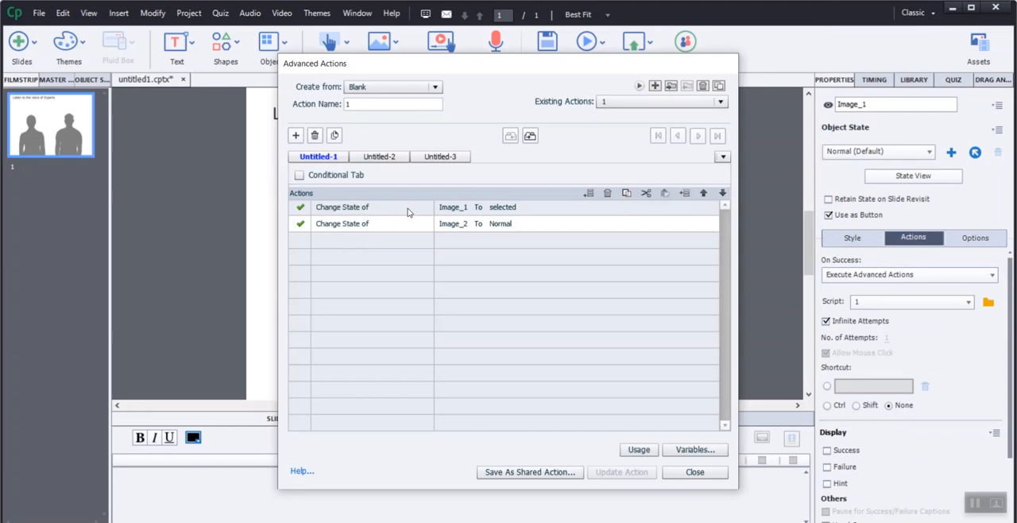
mouse_move(388, 242)
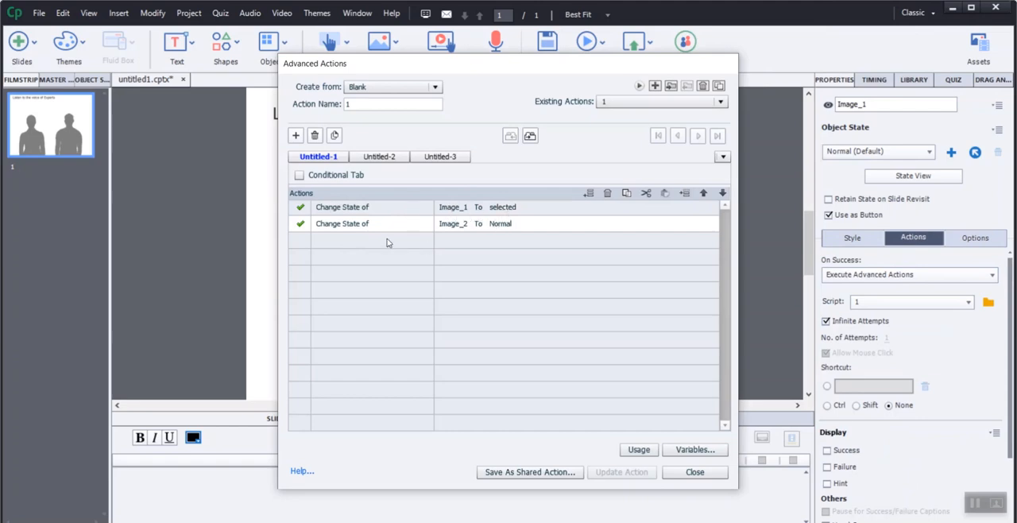
mouse_move(516, 234)
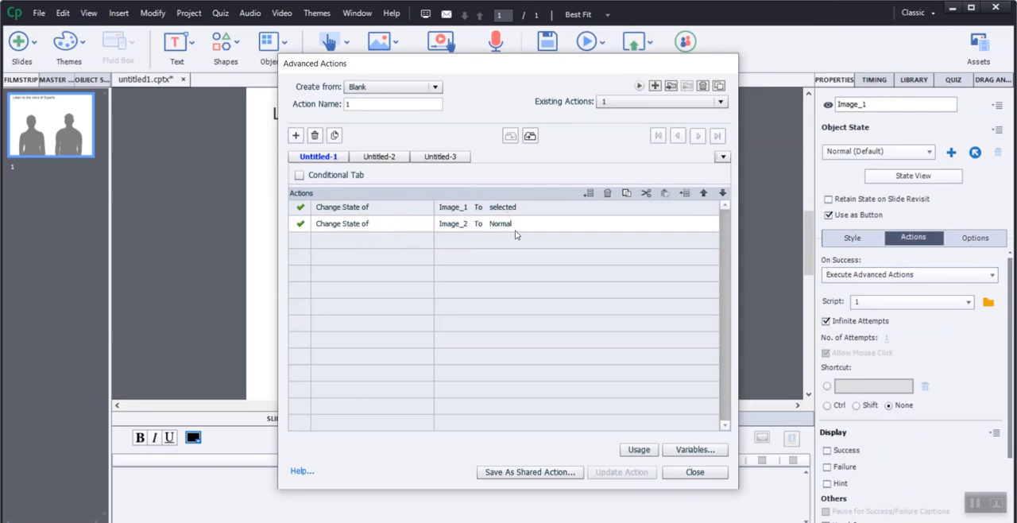
click(694, 471)
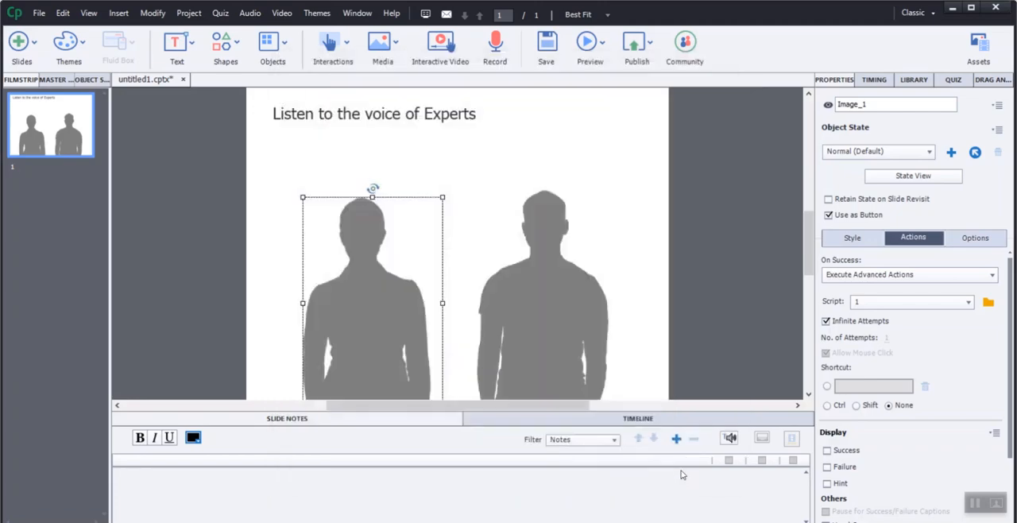
click(544, 298)
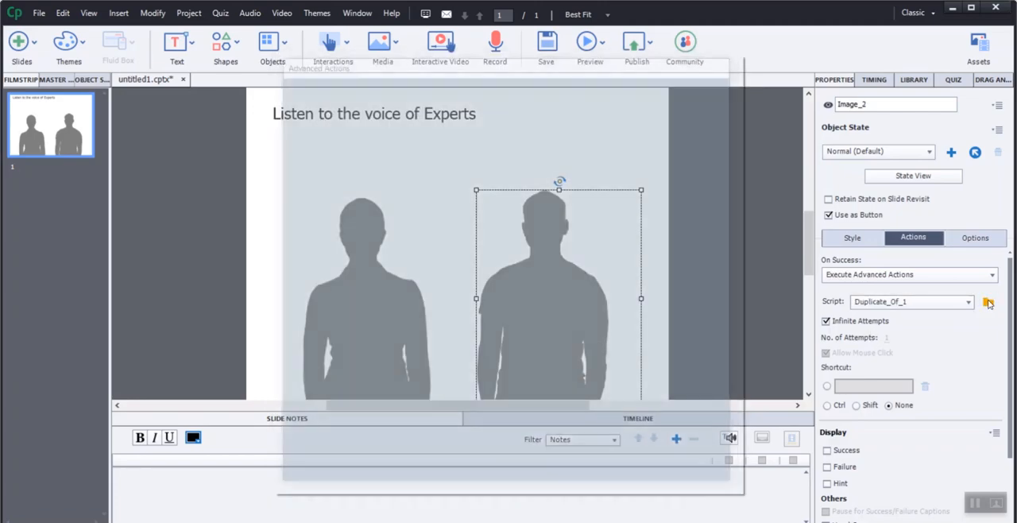
- Check Duplicate_Of_1 sets Image_1 to Normal and Image_2 to NewState1, then close
click(988, 301)
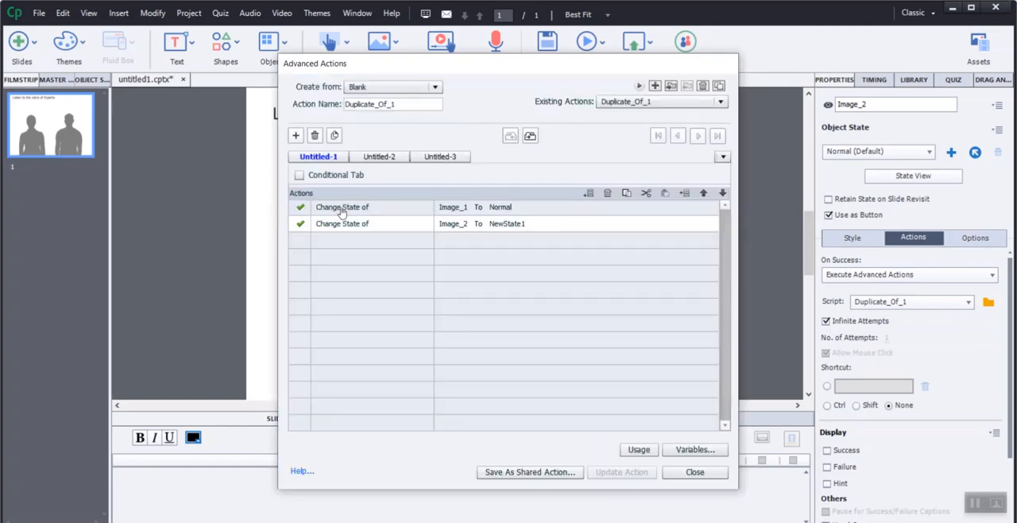
mouse_move(368, 248)
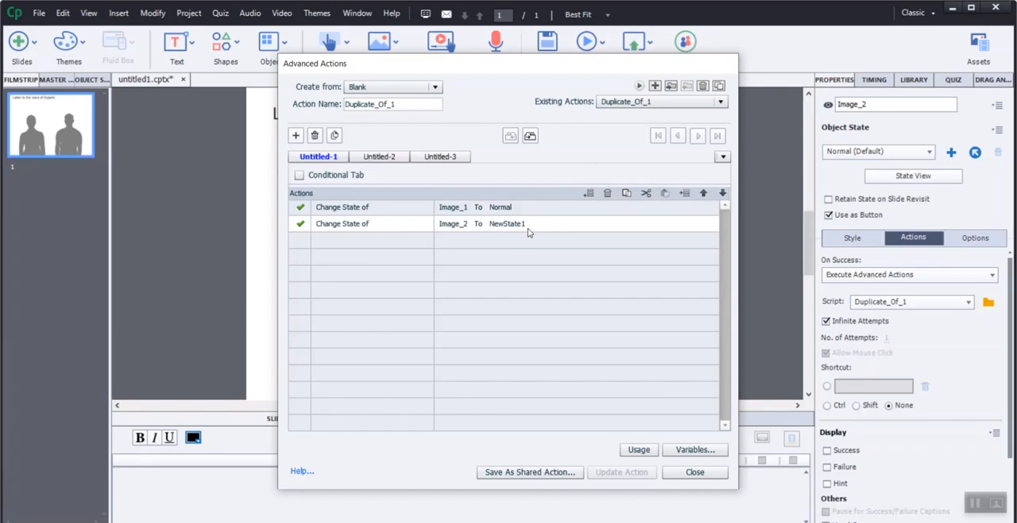
mouse_move(695, 472)
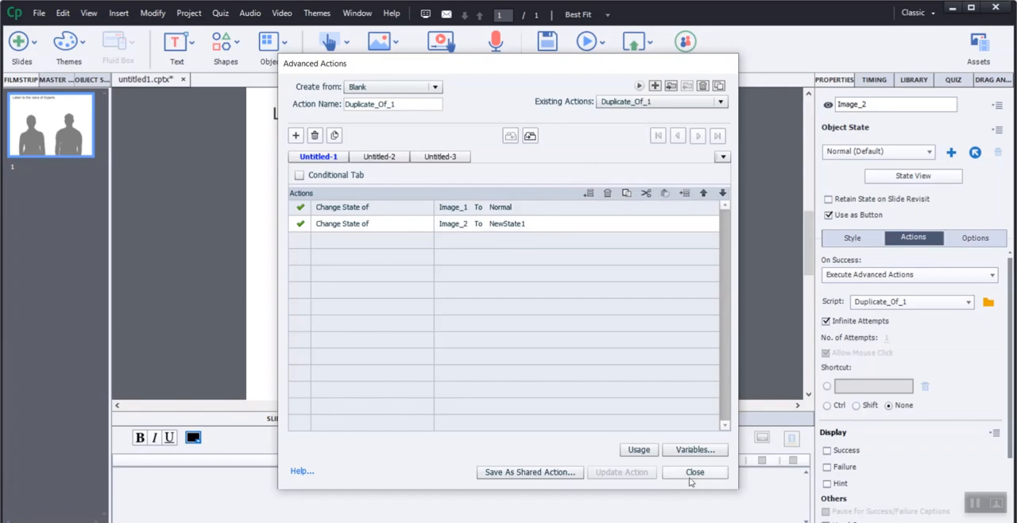
click(695, 472)
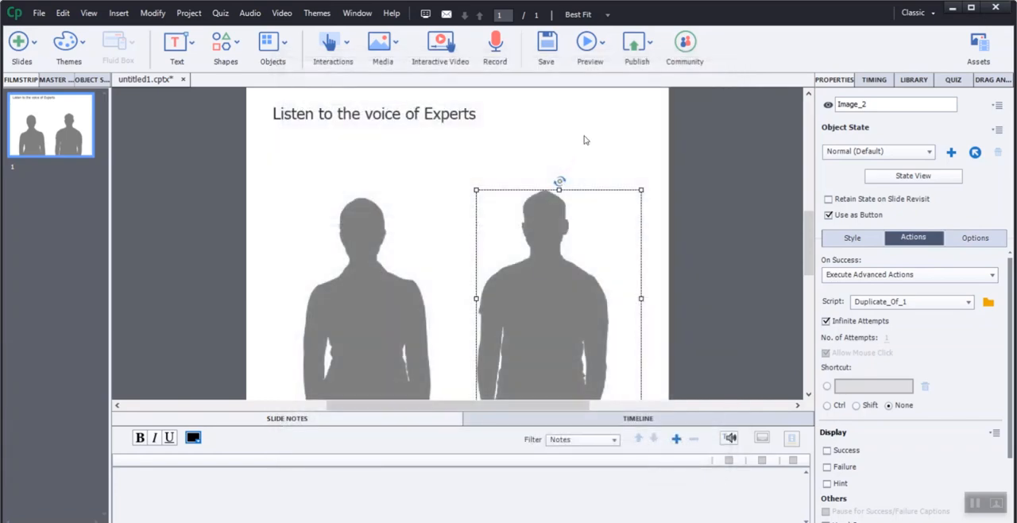